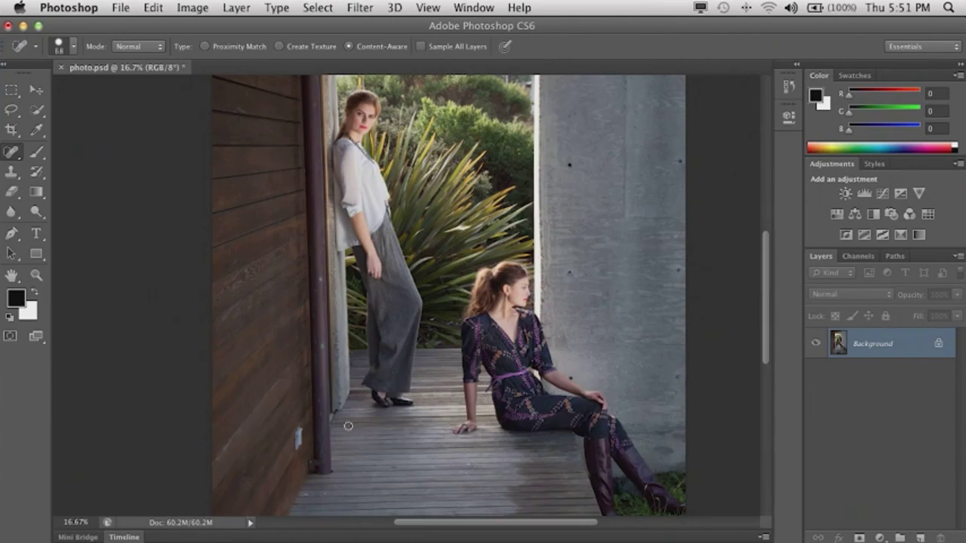
{"action": "mouse_move", "coordinate": [401, 418]}
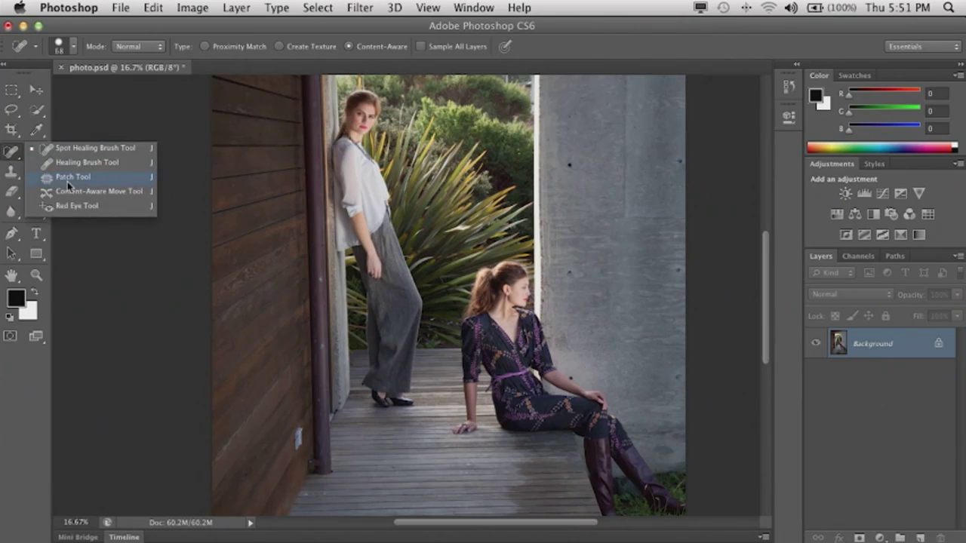
Step: Choose the Patch Tool with Content-Aware patching as the retouching method
{"action": "left_click", "coordinate": [72, 177]}
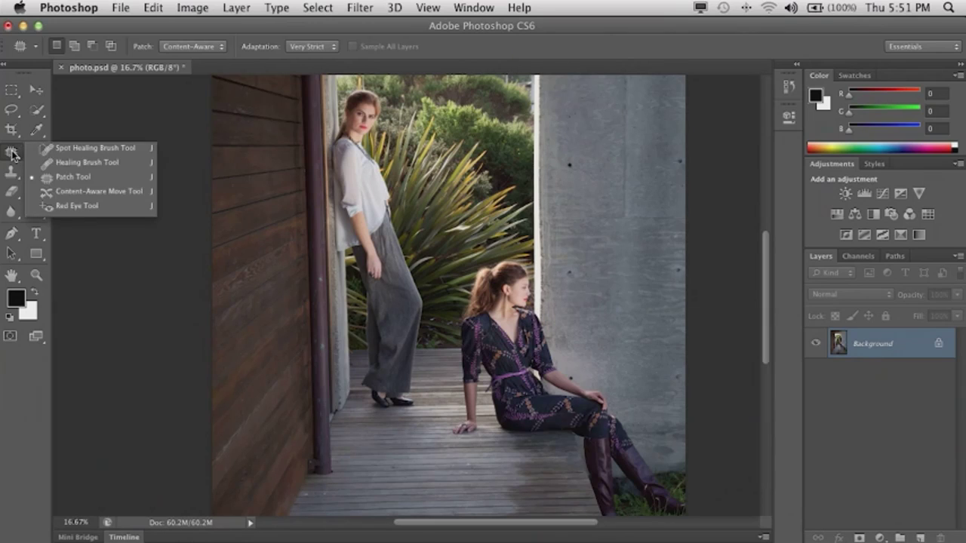
Step: Return to the content-aware Spot Healing Brush to clear the wall's dark spots
{"action": "left_click", "coordinate": [93, 148]}
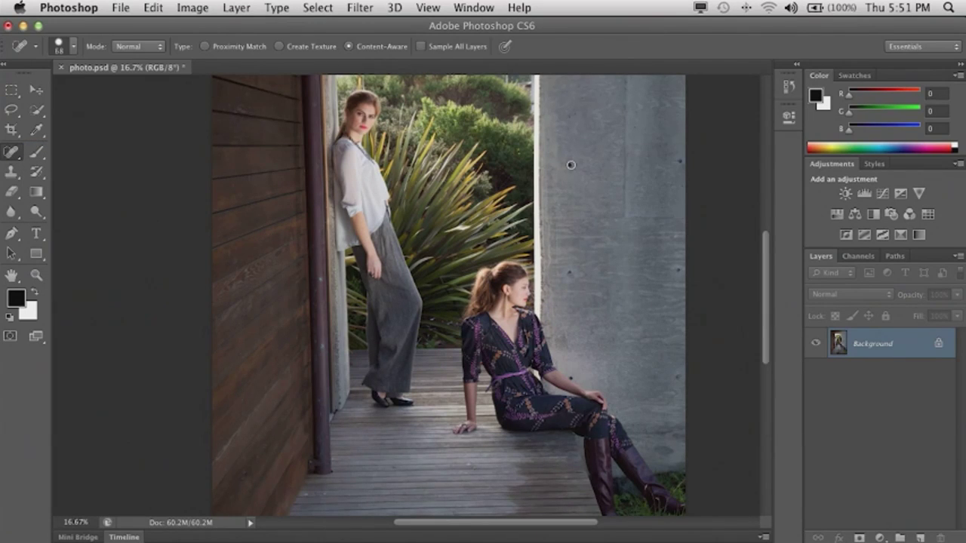
{"action": "mouse_move", "coordinate": [657, 271]}
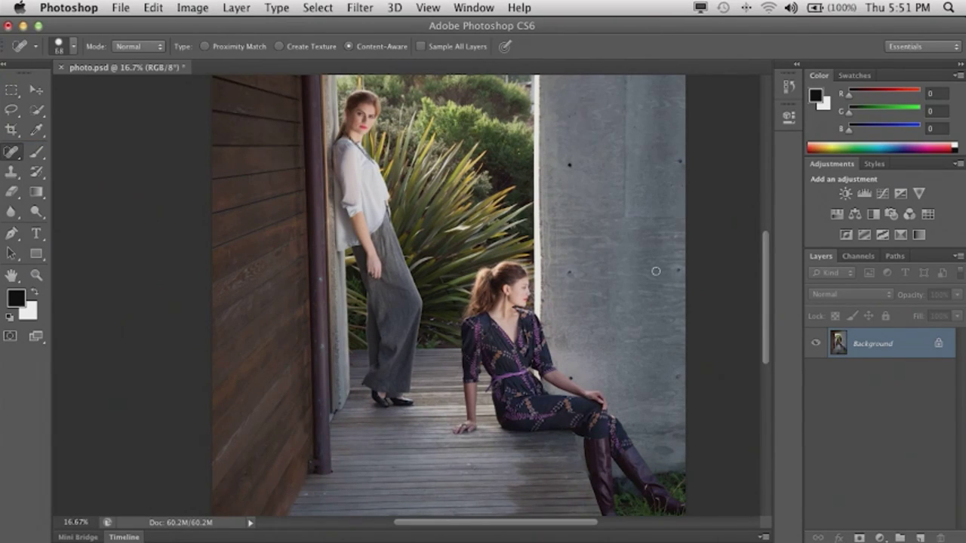
{"action": "mouse_move", "coordinate": [568, 168]}
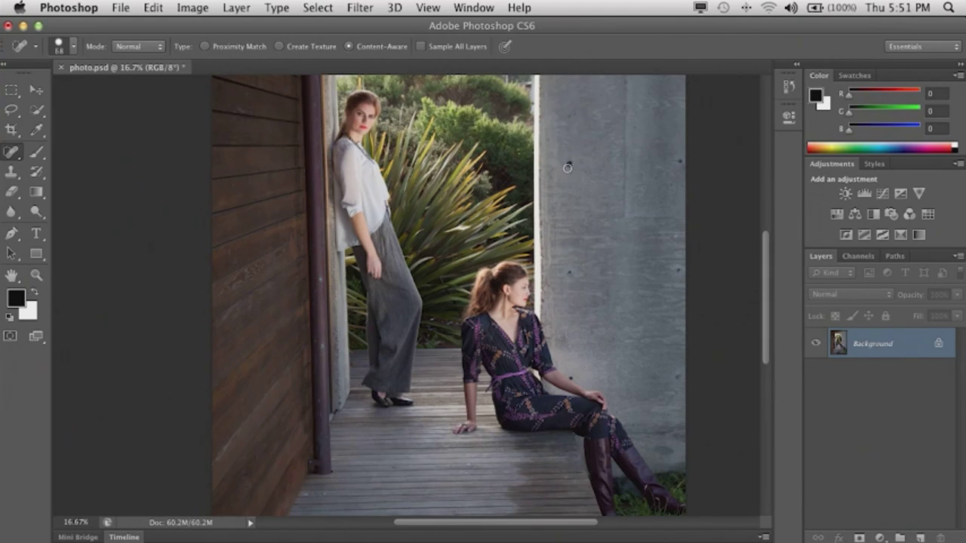
{"action": "mouse_move", "coordinate": [672, 160]}
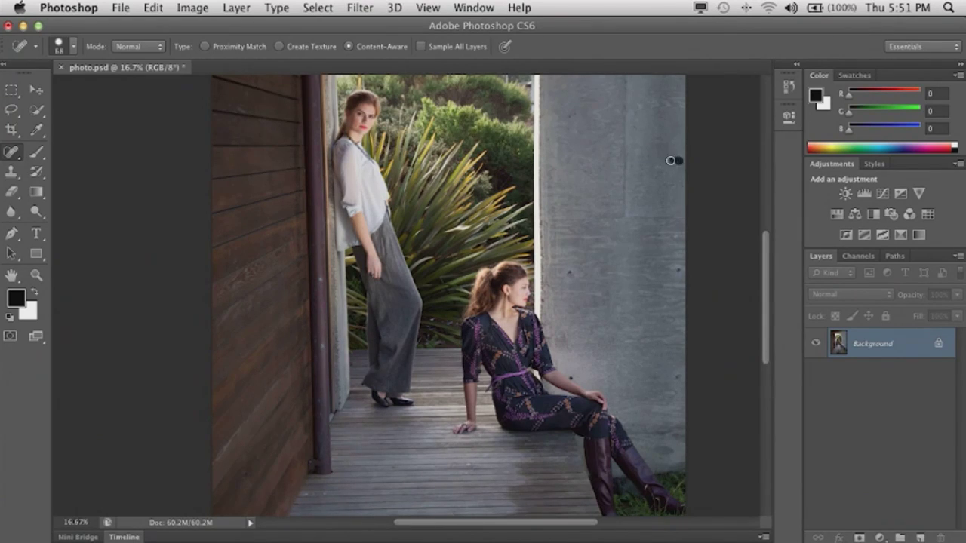
{"action": "mouse_move", "coordinate": [672, 277]}
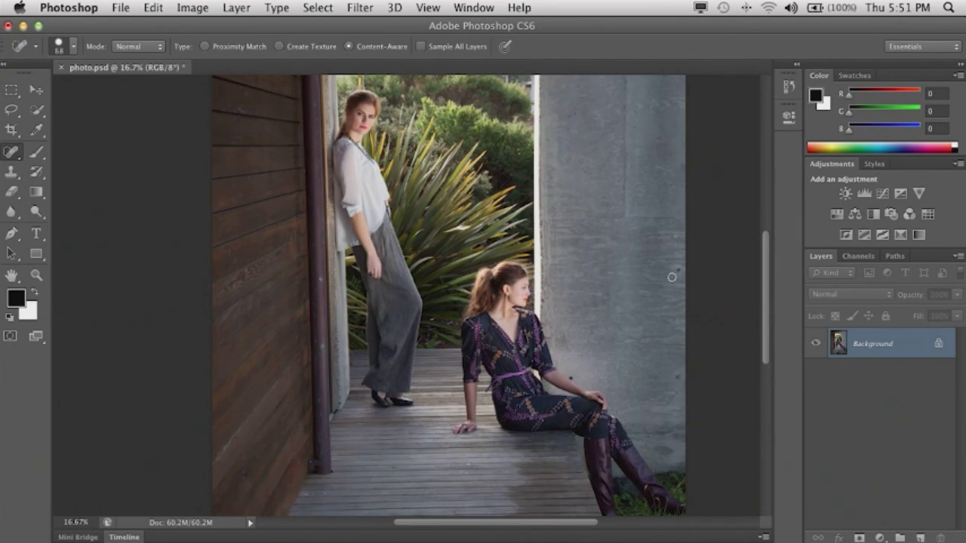
{"action": "mouse_move", "coordinate": [579, 375]}
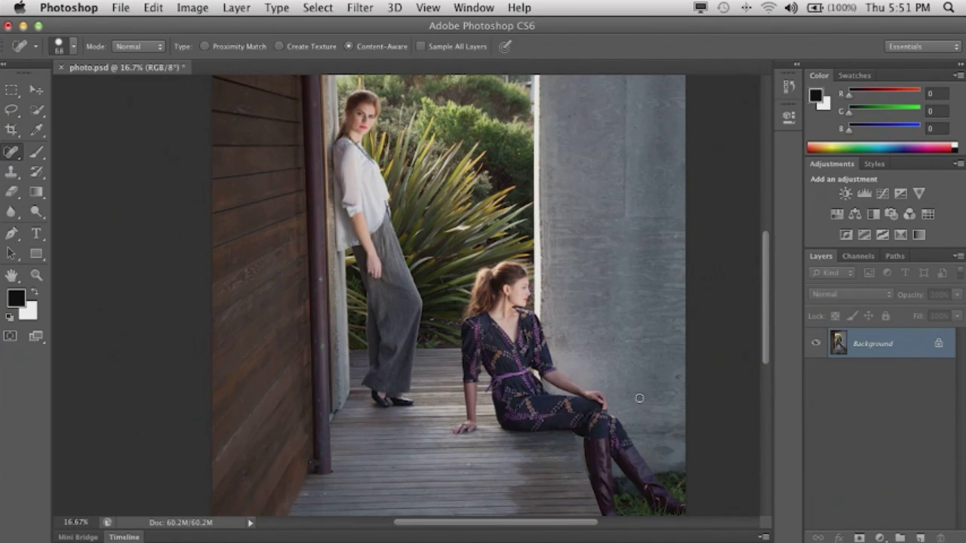
{"action": "mouse_move", "coordinate": [670, 435]}
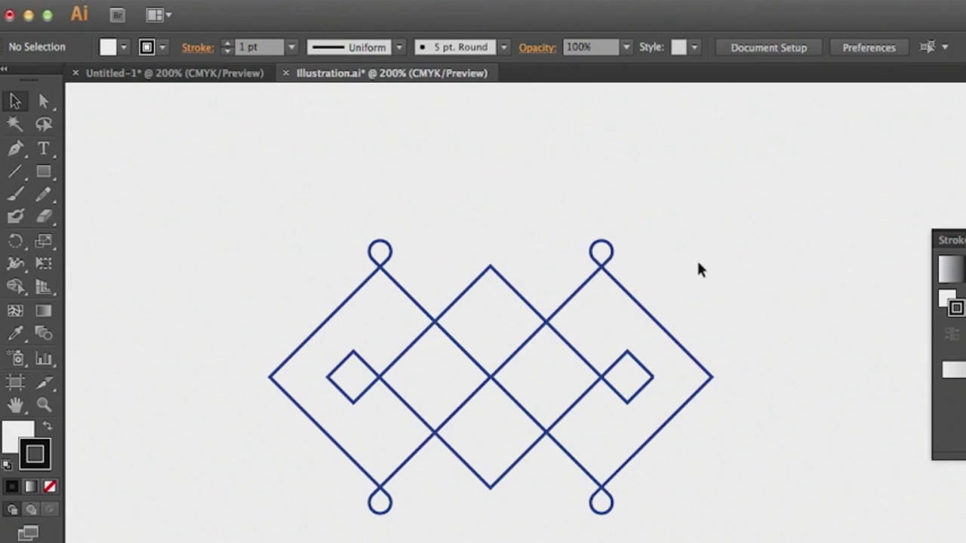
{"action": "mouse_move", "coordinate": [495, 230]}
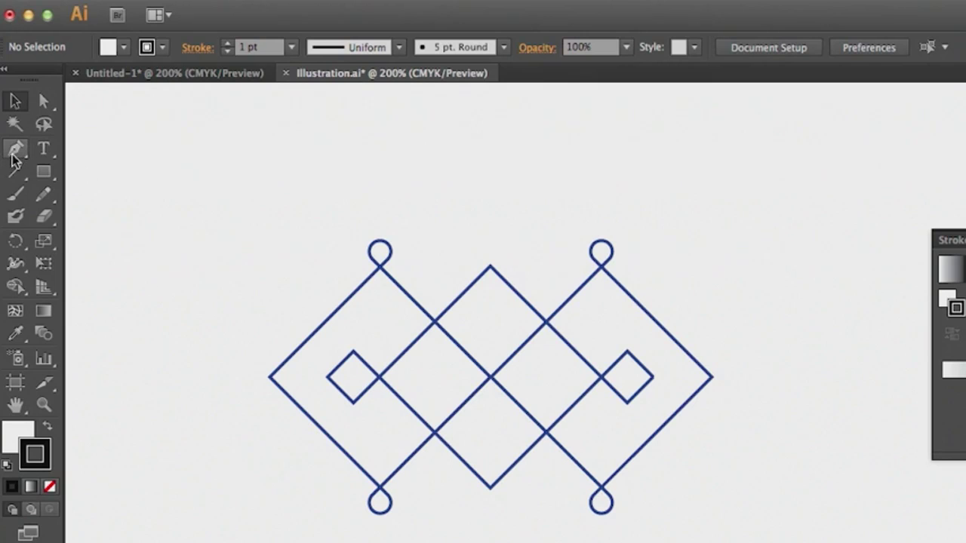
{"action": "left_click_drag", "start_coordinate": [123, 341], "coordinate": [148, 293]}
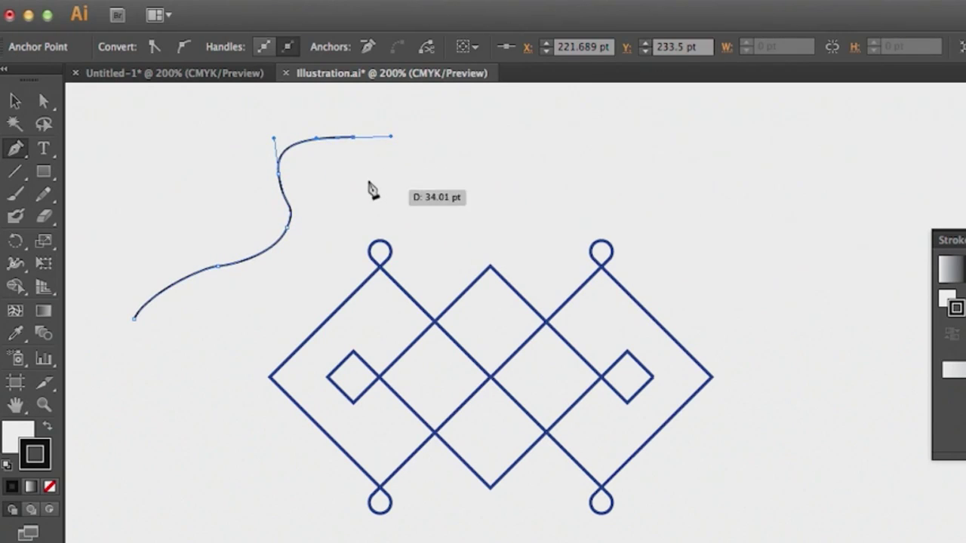
{"action": "mouse_move", "coordinate": [226, 275]}
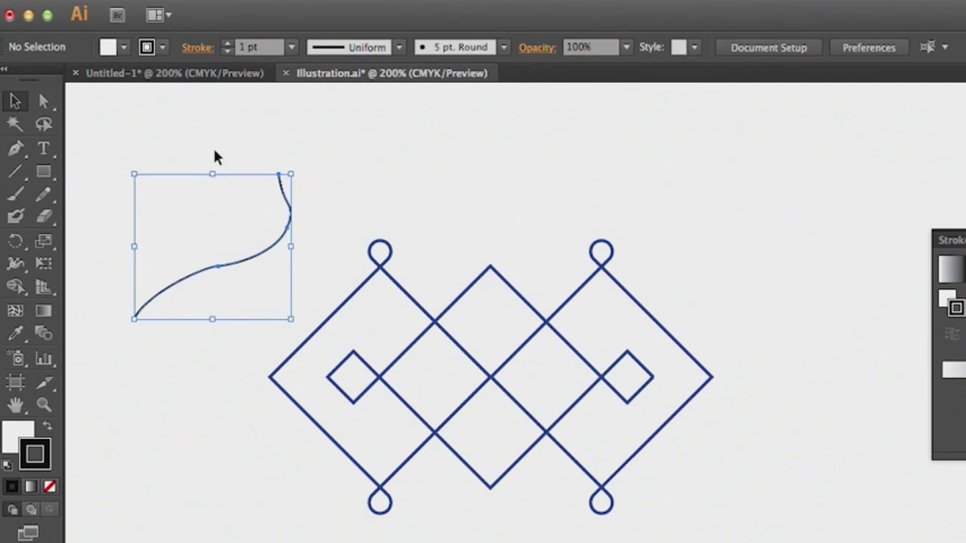
{"action": "key", "text": "Delete"}
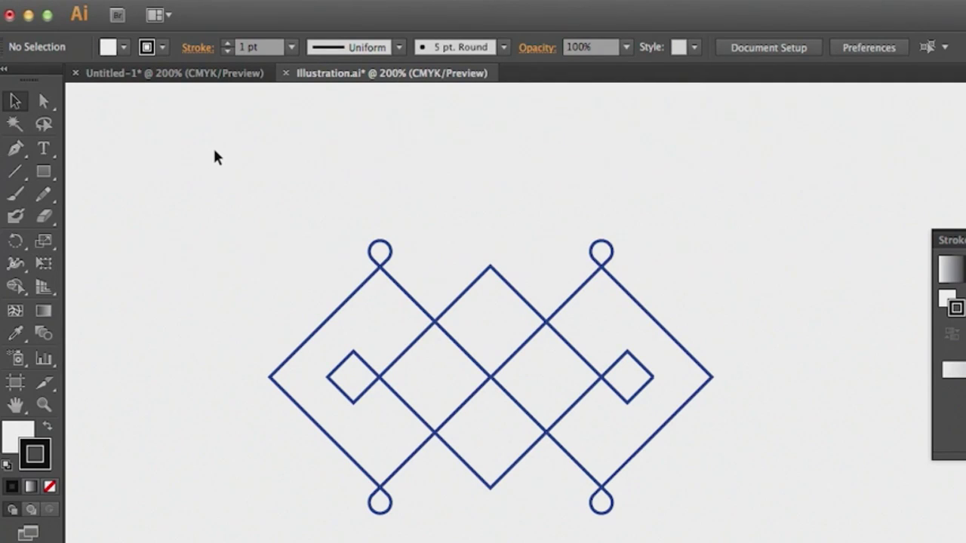
{"action": "mouse_move", "coordinate": [570, 285]}
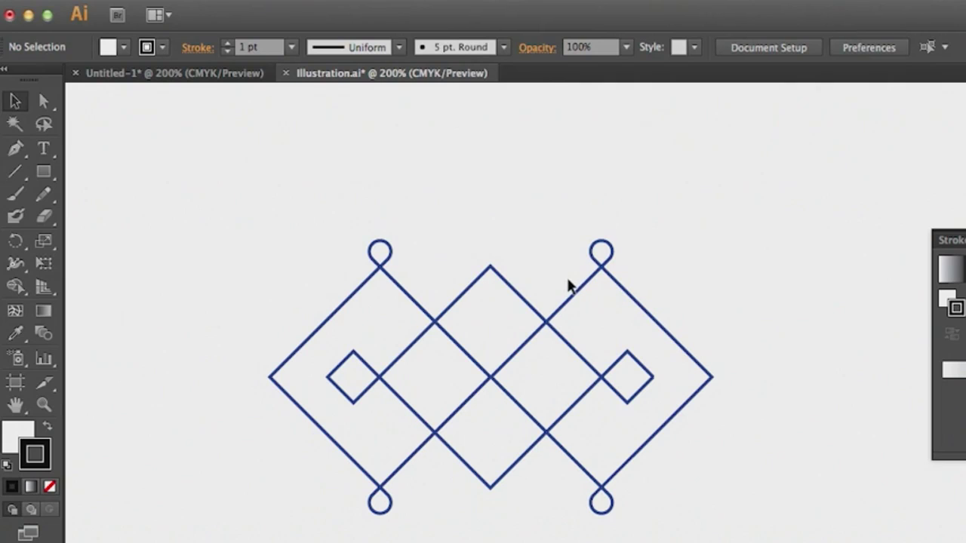
{"action": "mouse_move", "coordinate": [555, 299]}
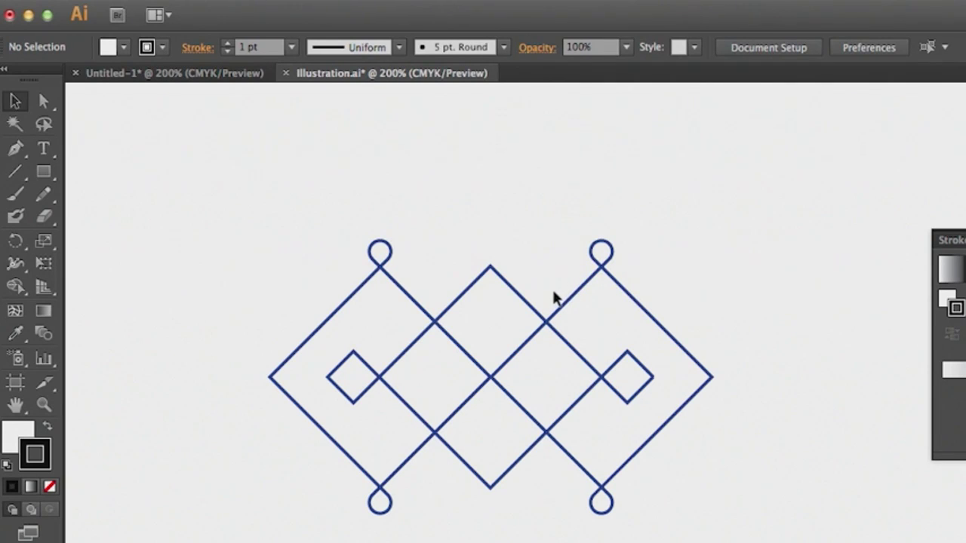
{"action": "mouse_move", "coordinate": [33, 121]}
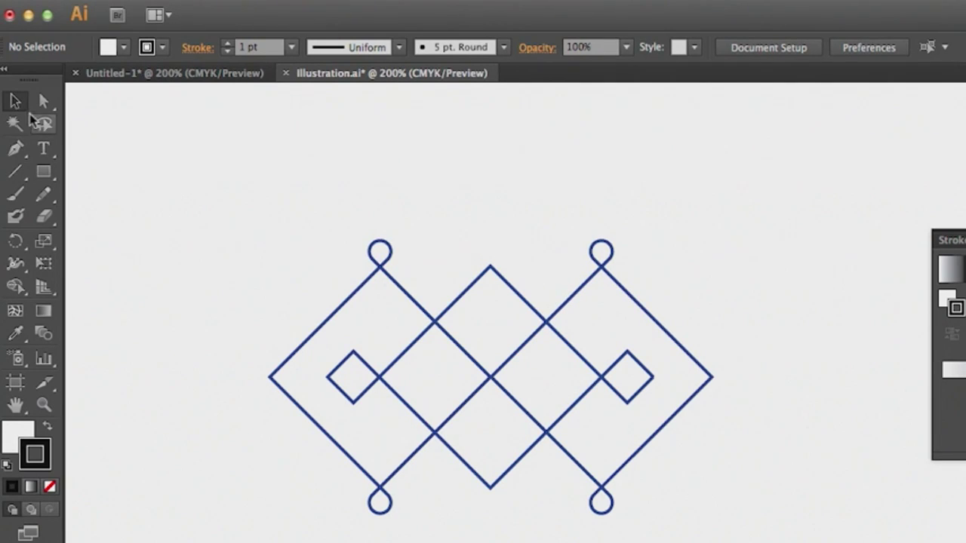
{"action": "mouse_move", "coordinate": [350, 305]}
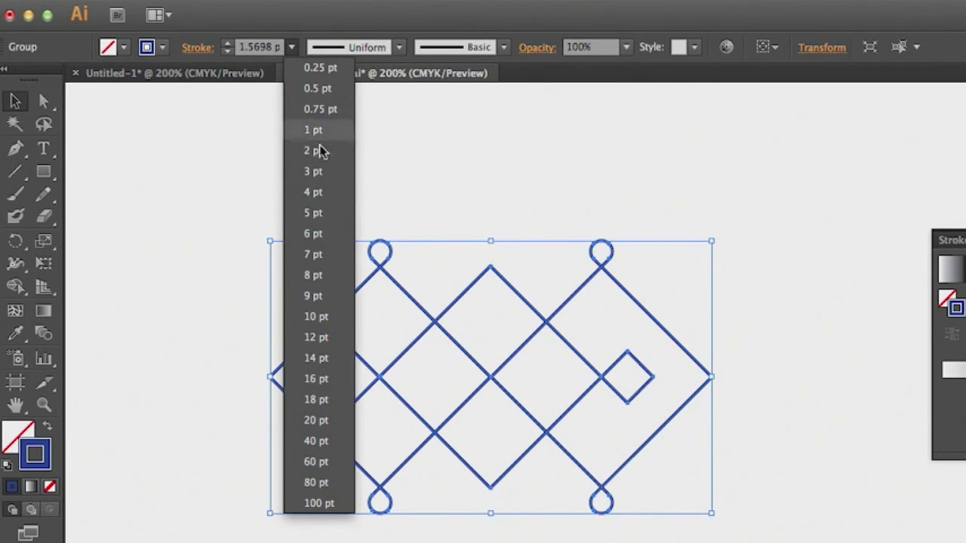
{"action": "mouse_move", "coordinate": [320, 336]}
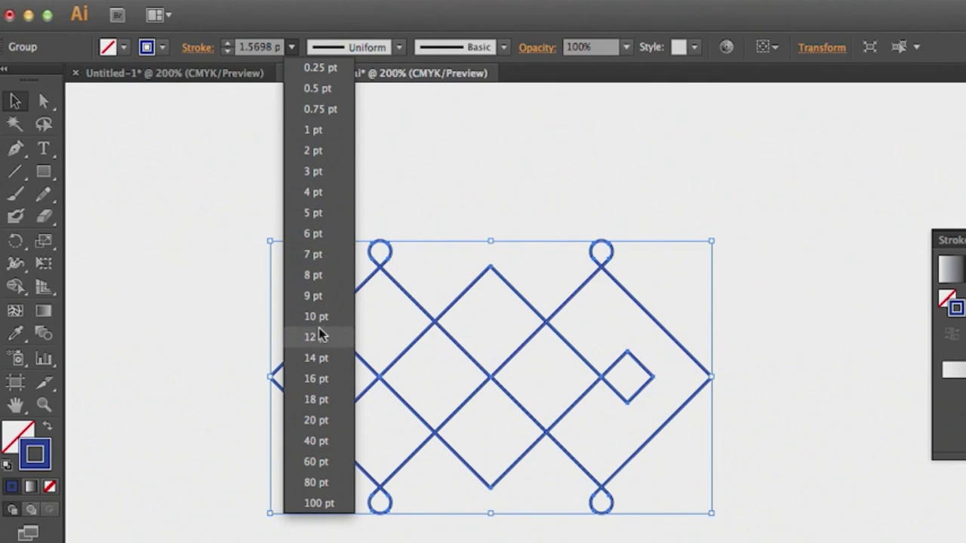
Step: Set the knot pattern's stroke weight to 12 pt
{"action": "left_click", "coordinate": [310, 336]}
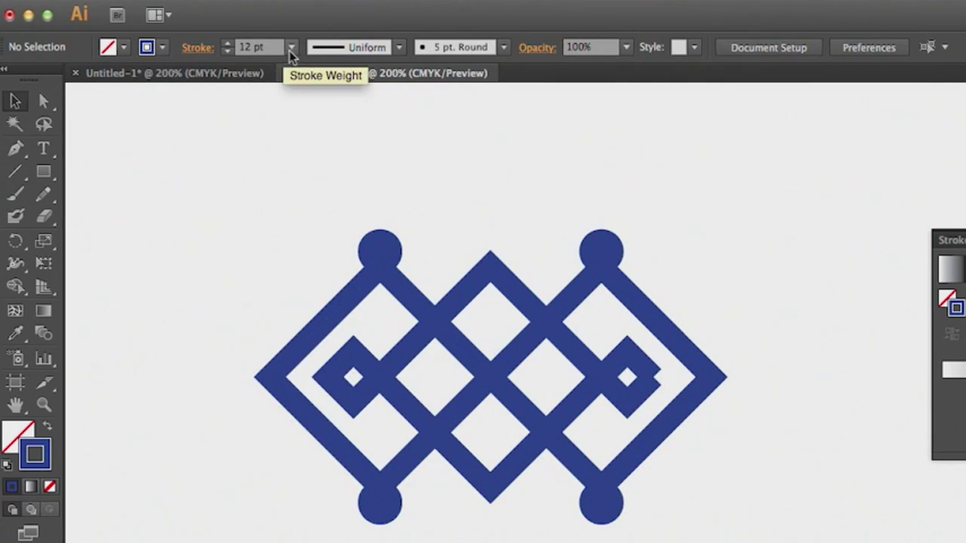
{"action": "left_click", "coordinate": [289, 51]}
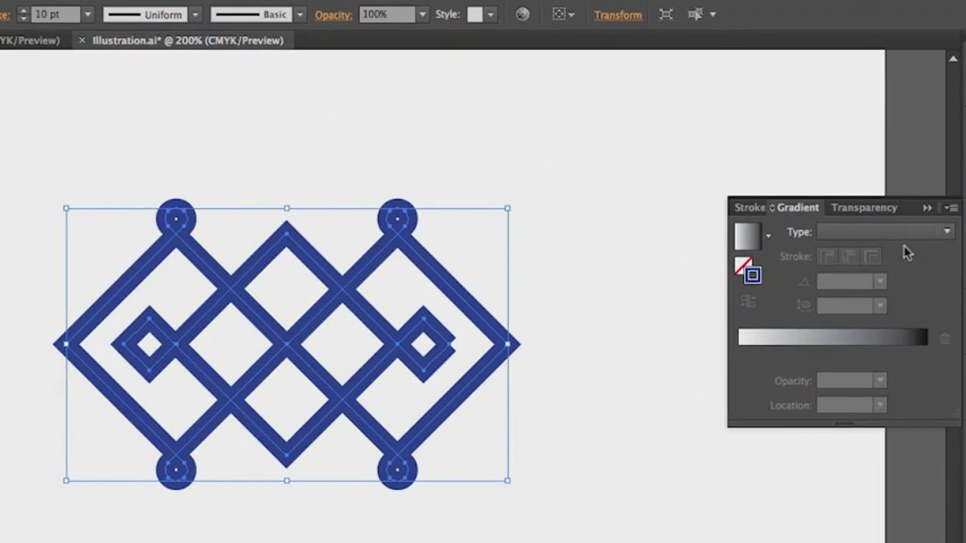
{"action": "mouse_move", "coordinate": [912, 341]}
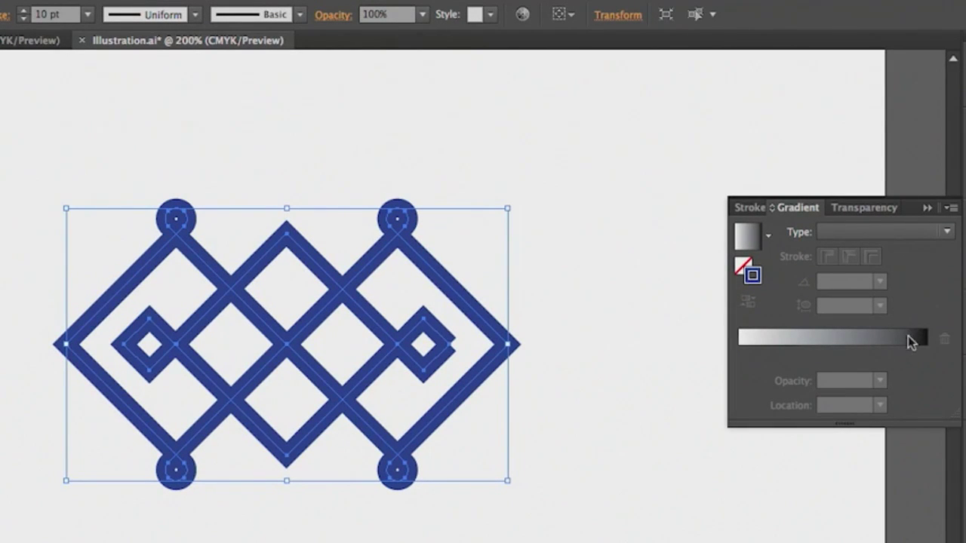
Step: Apply a Linear gradient type to the knot pattern's strokes
{"action": "left_click", "coordinate": [945, 232]}
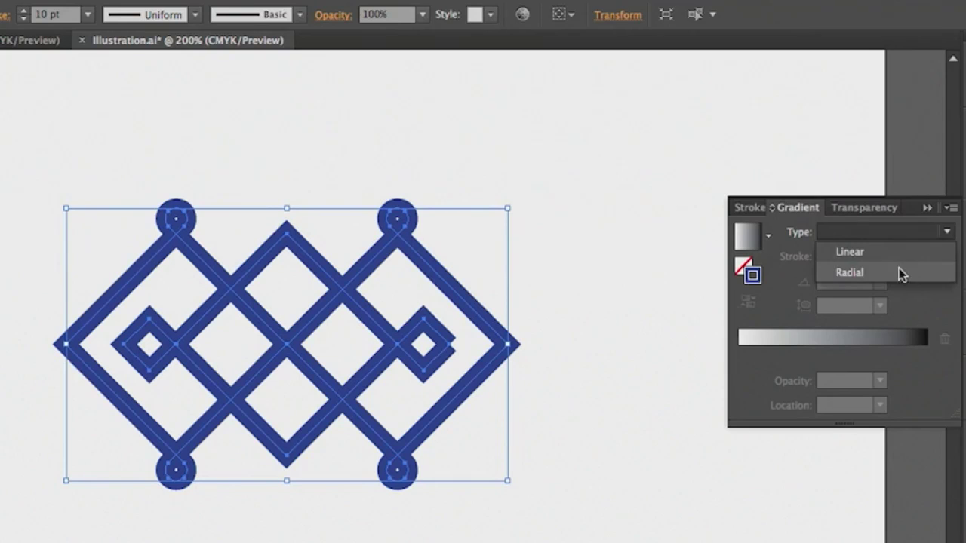
{"action": "left_click", "coordinate": [848, 251]}
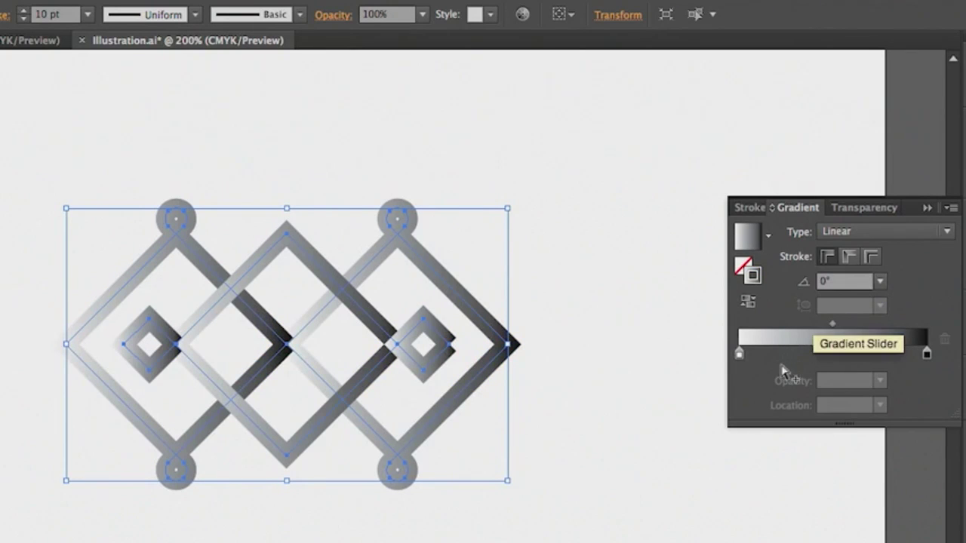
{"action": "mouse_move", "coordinate": [822, 368]}
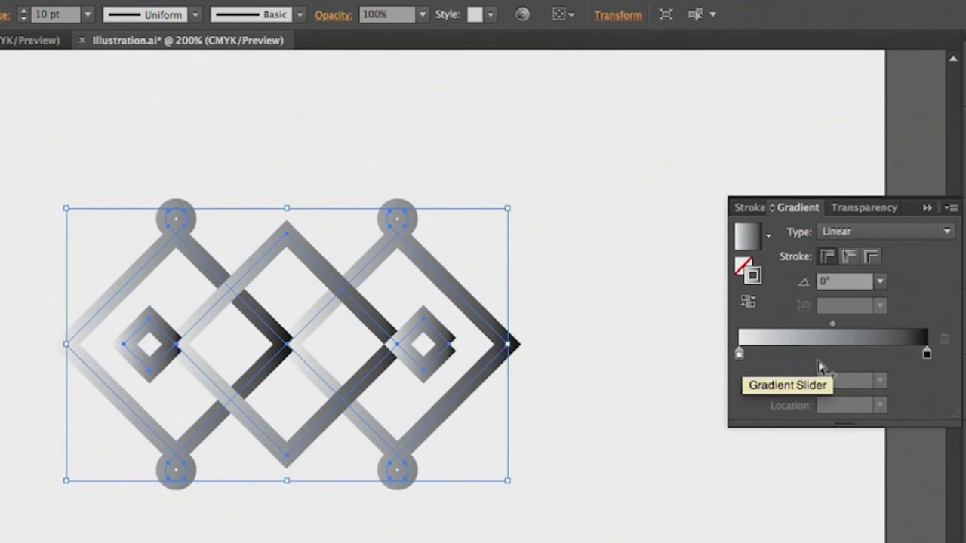
{"action": "mouse_move", "coordinate": [498, 329]}
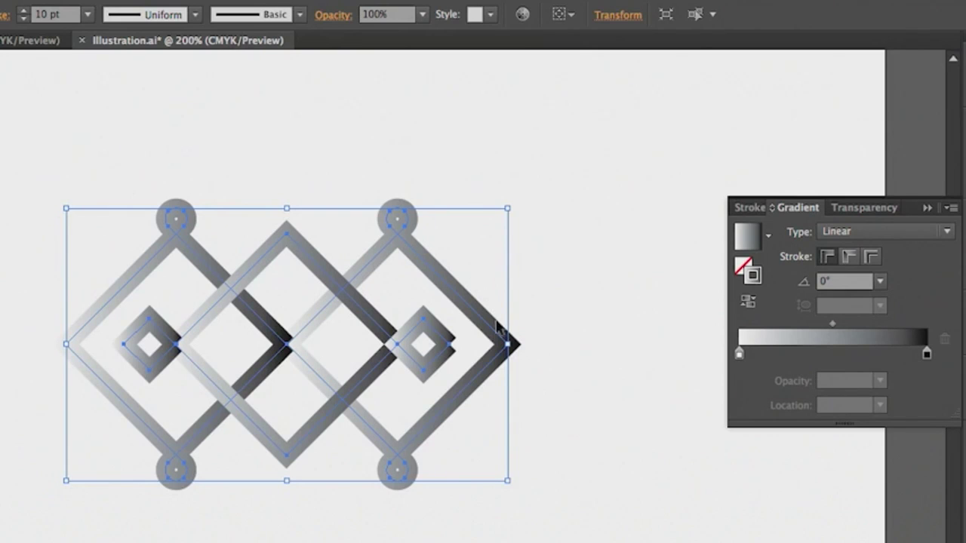
{"action": "mouse_move", "coordinate": [335, 389]}
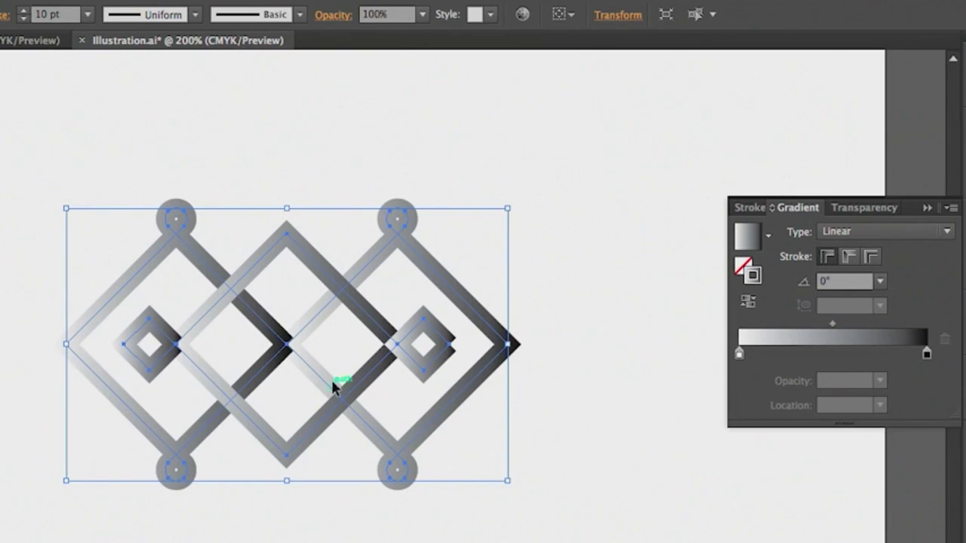
{"action": "mouse_move", "coordinate": [230, 395]}
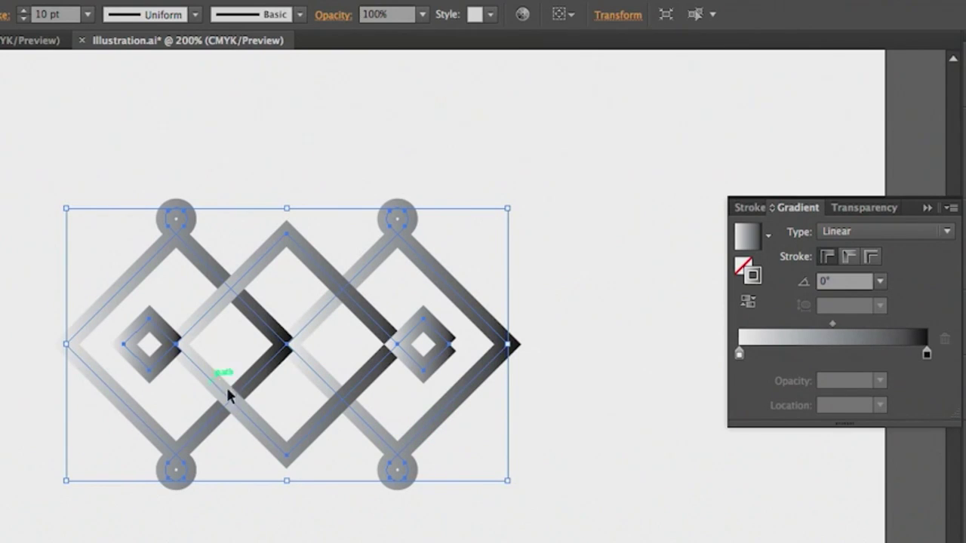
{"action": "mouse_move", "coordinate": [219, 57]}
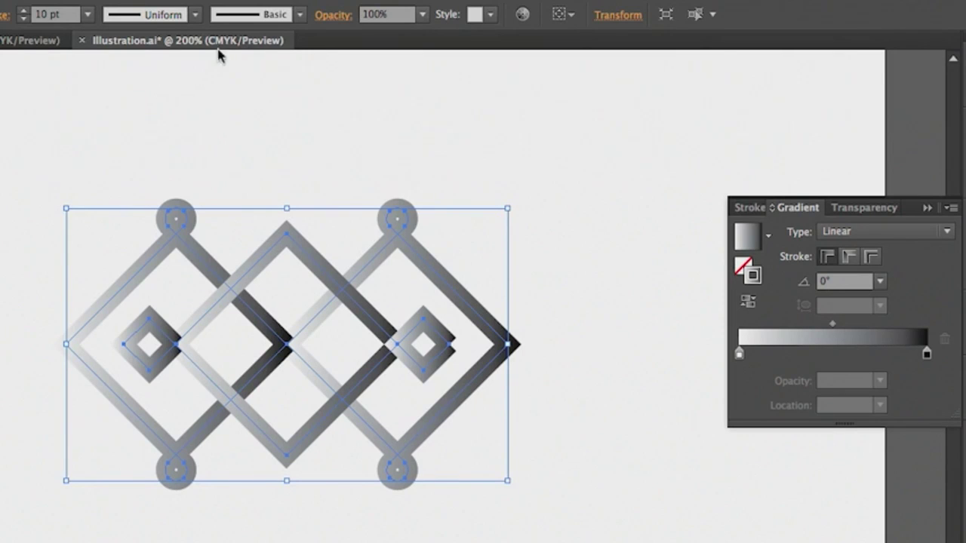
Step: Give the strokes the tapering Width Profile 2 variable-width profile
{"action": "left_click", "coordinate": [194, 14]}
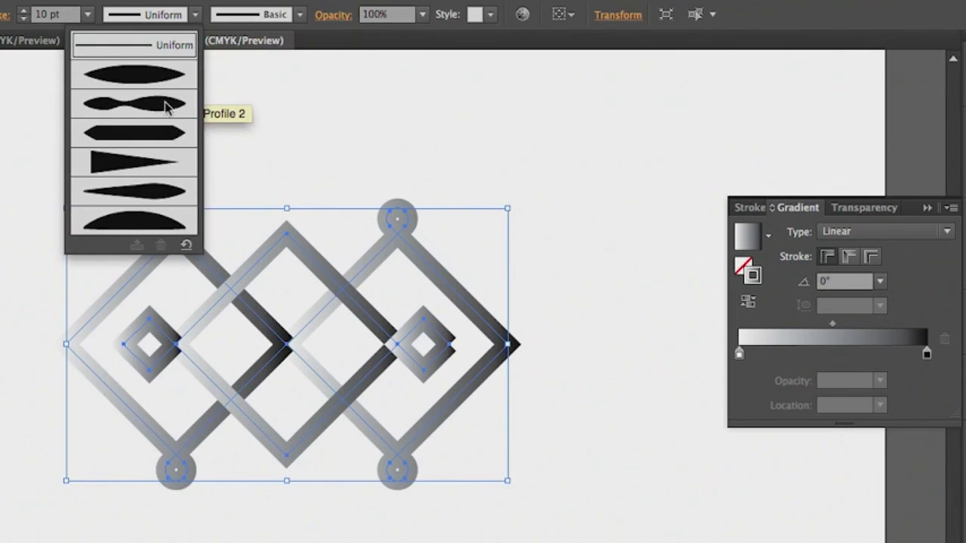
{"action": "left_click", "coordinate": [133, 103]}
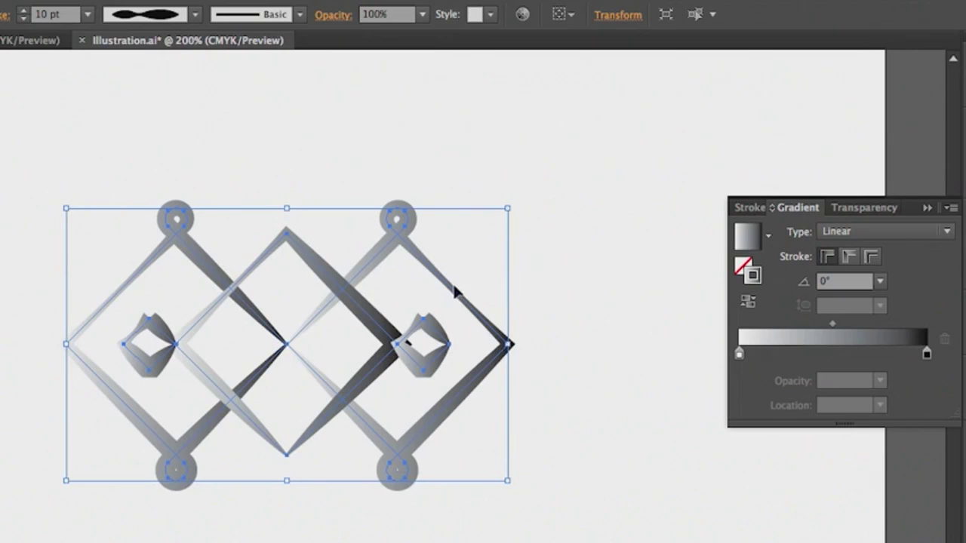
{"action": "mouse_move", "coordinate": [465, 317]}
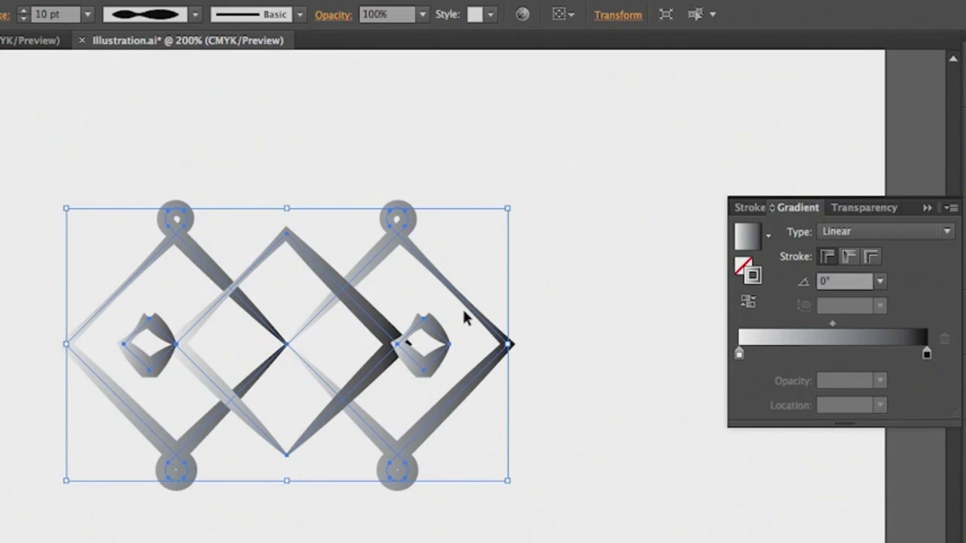
{"action": "mouse_move", "coordinate": [739, 356]}
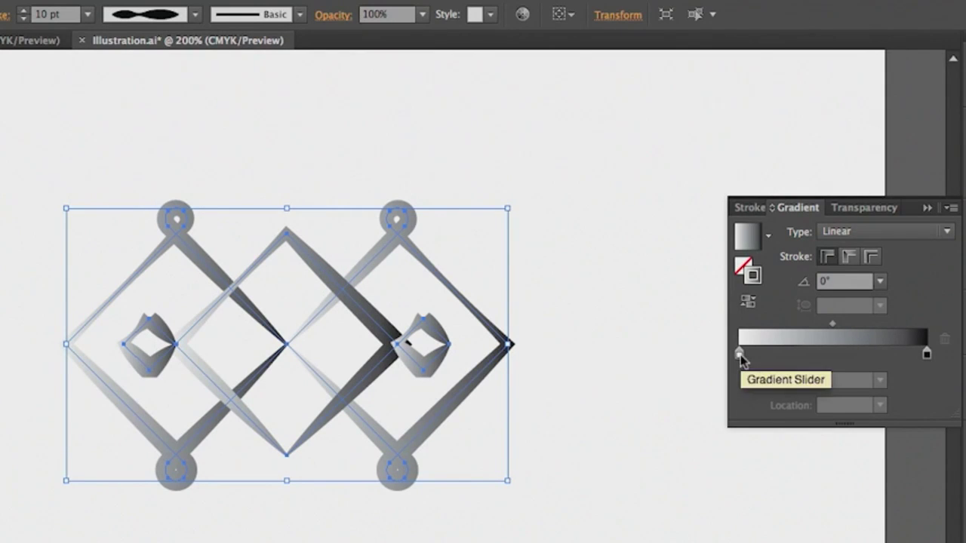